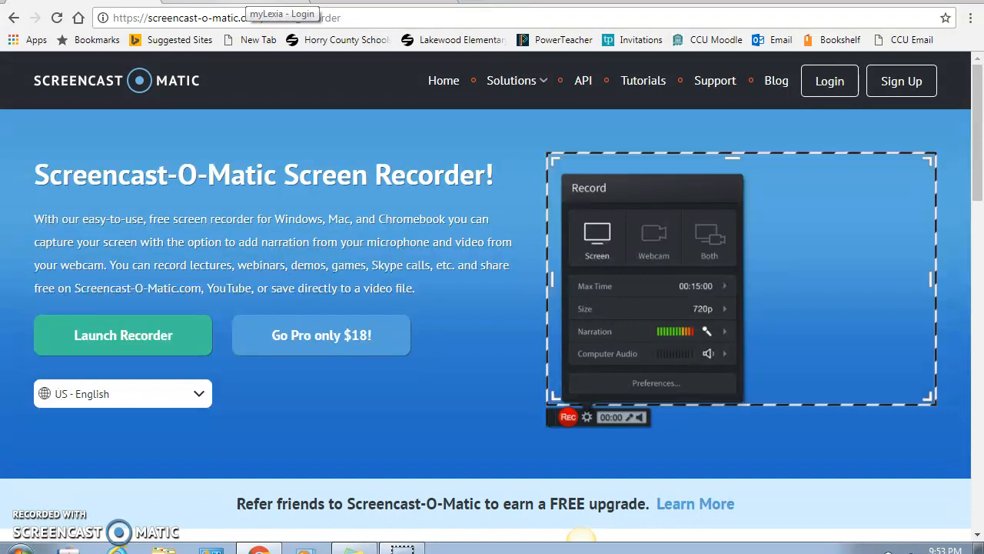
- Sign in to the myLexia educator account from the login page with the saved credentials
left_click(281, 14)
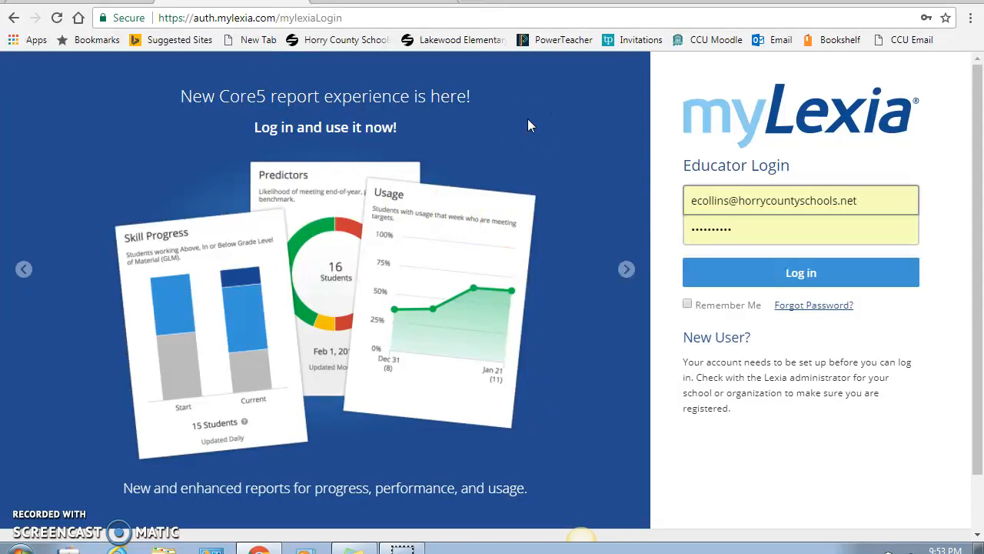
left_click(801, 272)
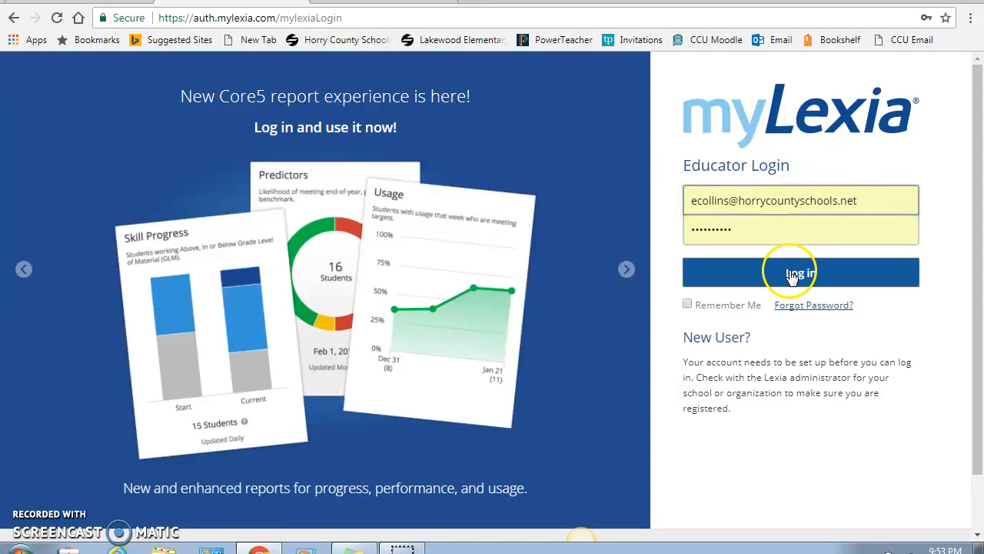
left_click(799, 271)
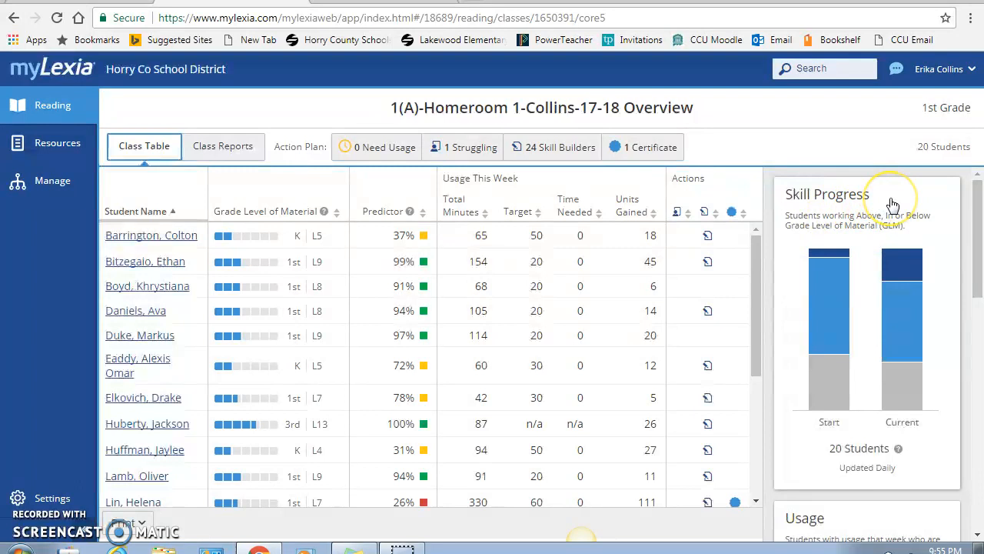
mouse_move(829, 331)
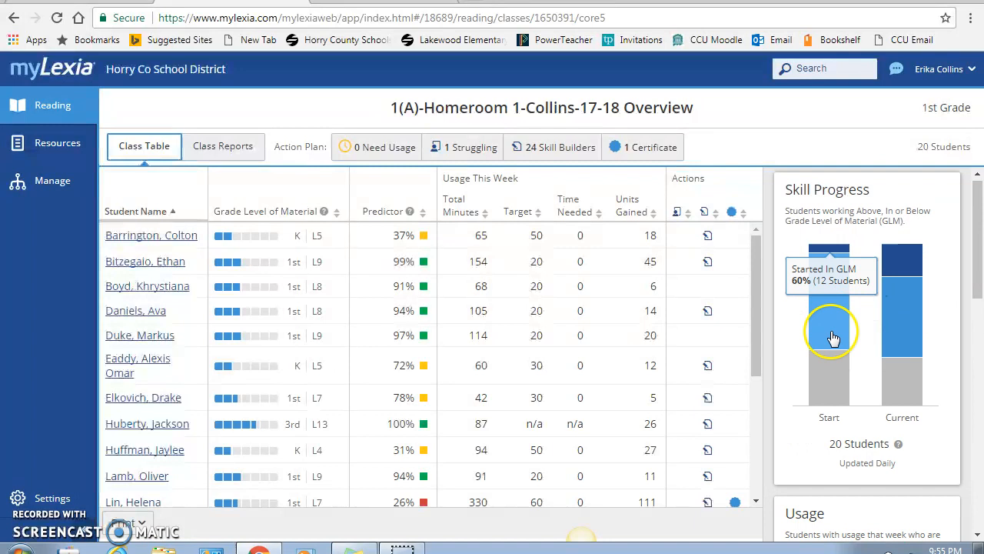
mouse_move(836, 315)
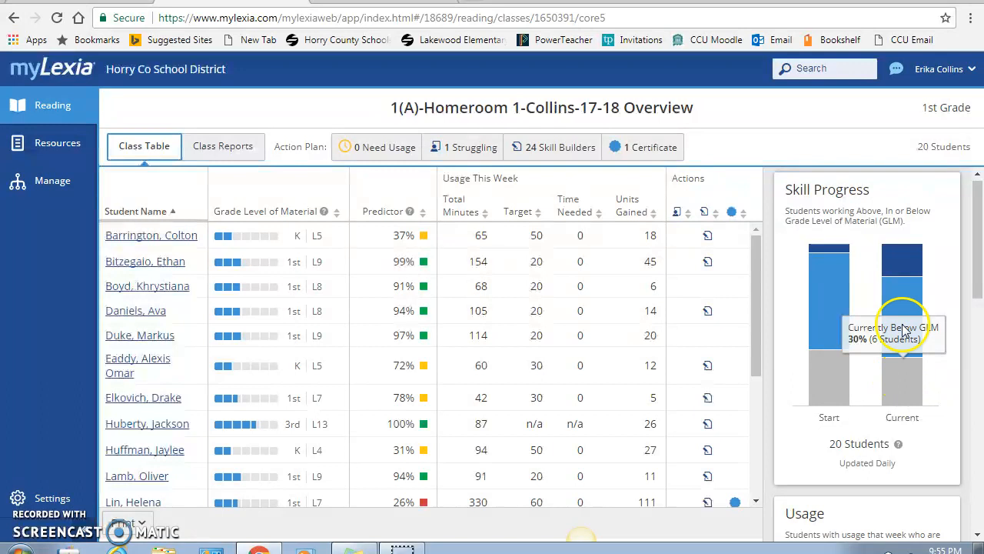
mouse_move(973, 223)
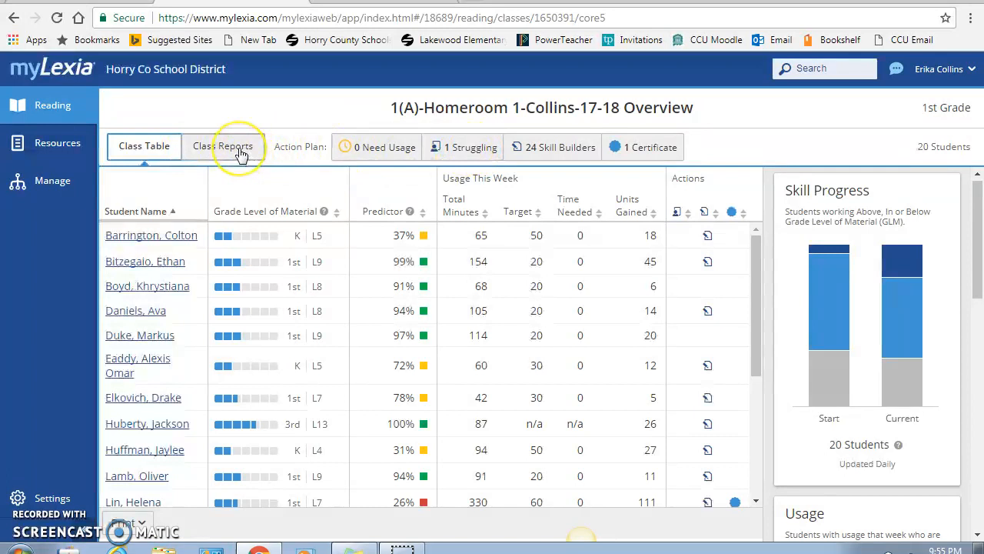
- Show the homeroom's class reports and scroll through Skill Progress, Usage and Predictors charts
left_click(222, 146)
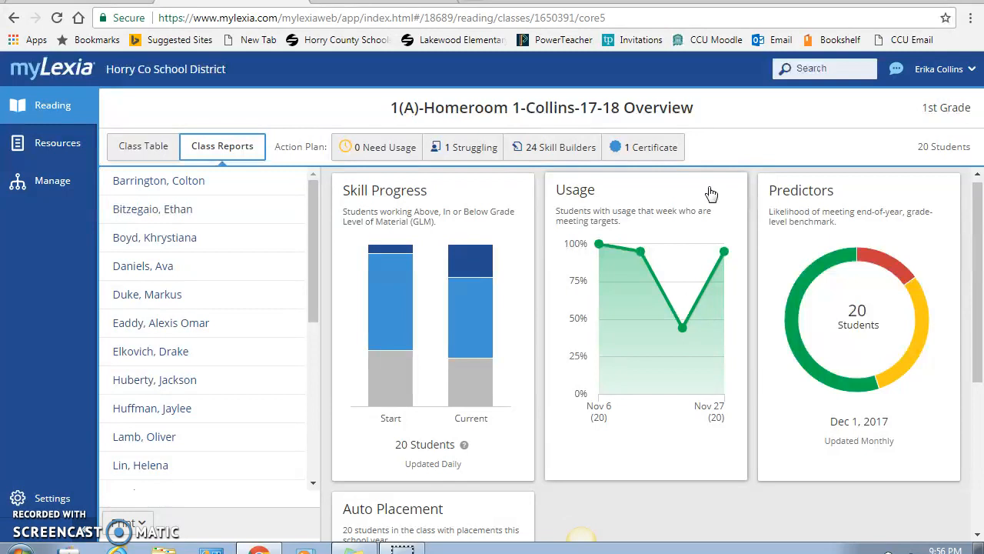
mouse_move(876, 277)
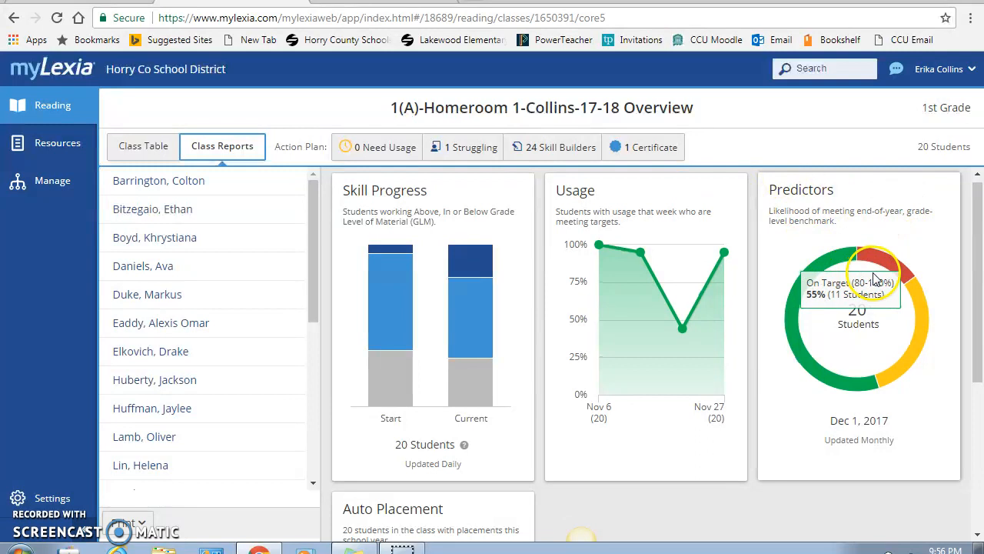
scroll("down", 3)
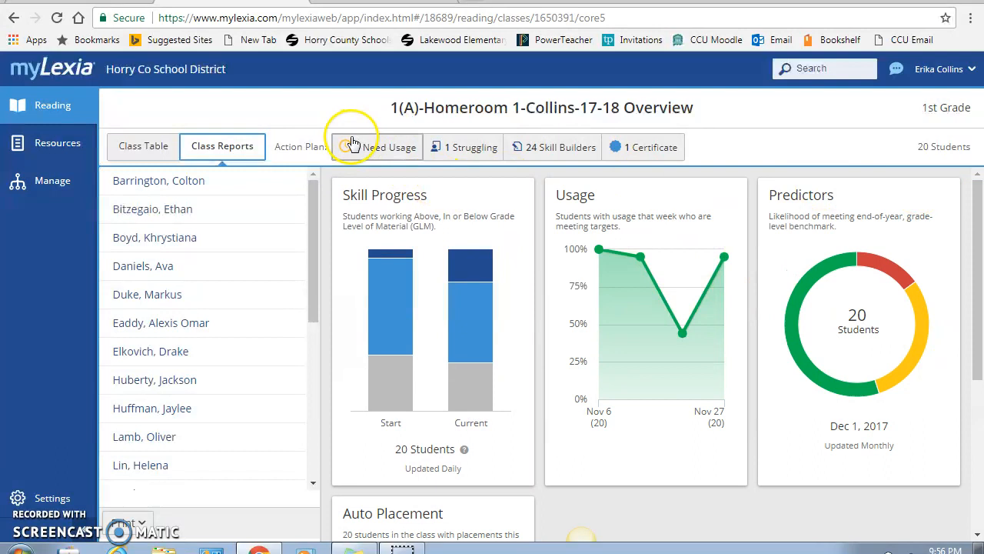
- Review the 0 Need Usage and 1 Struggling lists, then pull up 24 Skill Builders
left_click(376, 147)
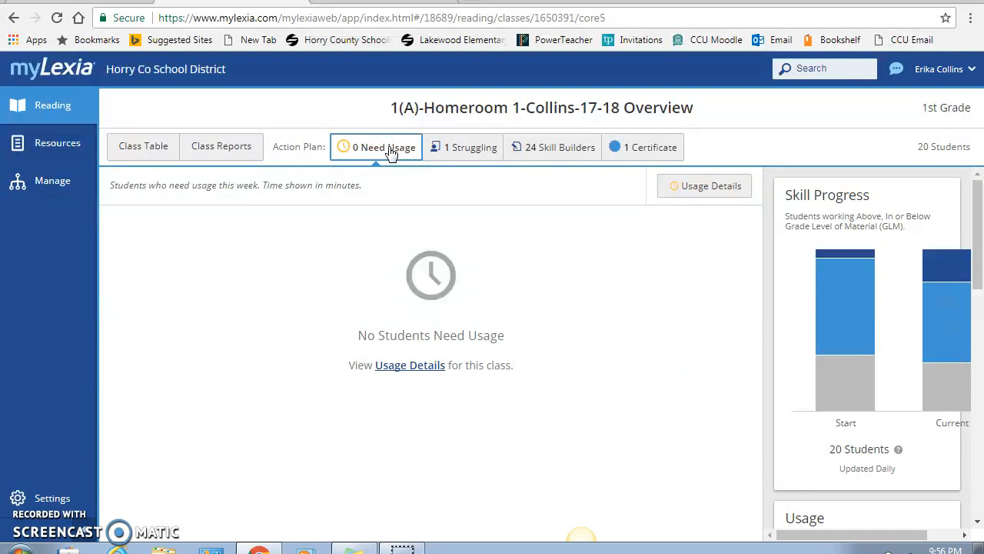
left_click(462, 147)
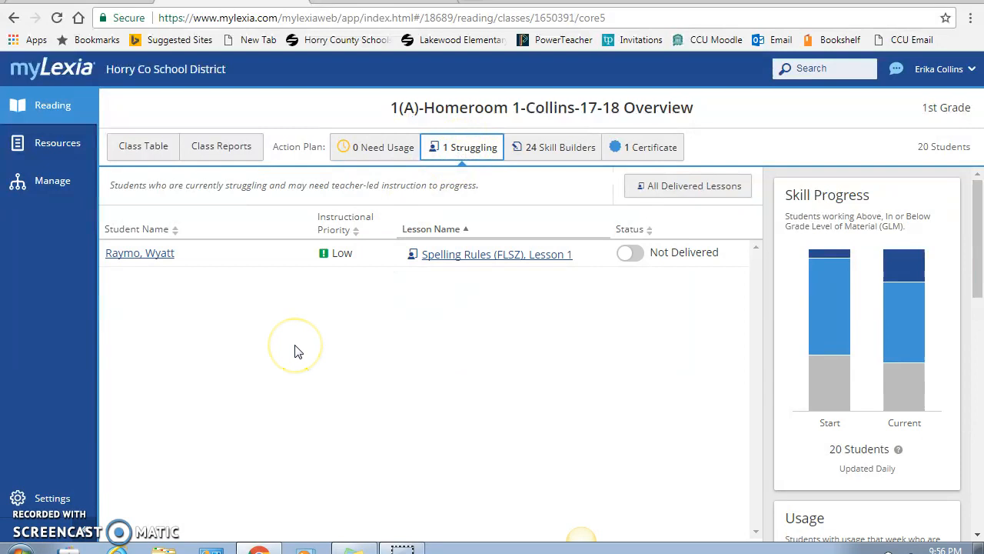
mouse_move(127, 313)
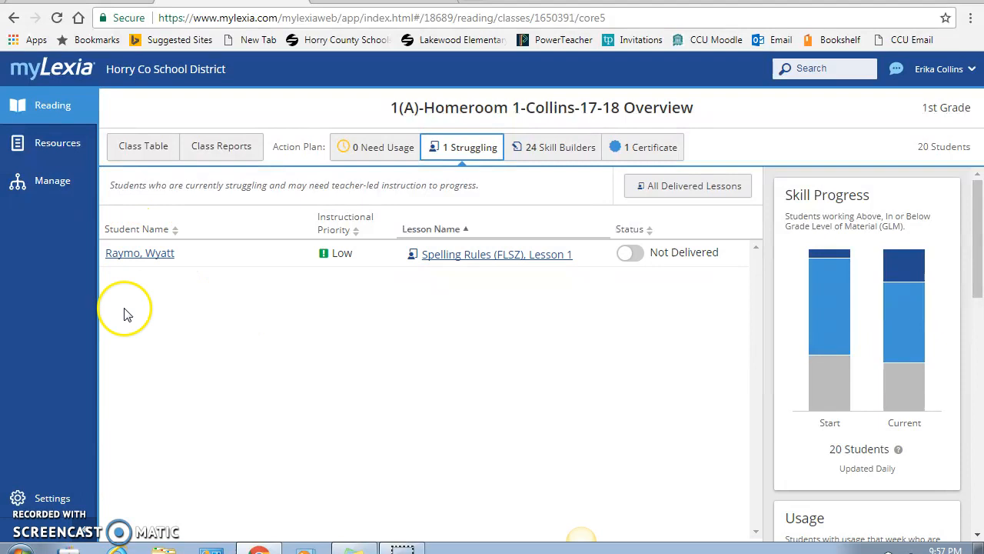
mouse_move(461, 310)
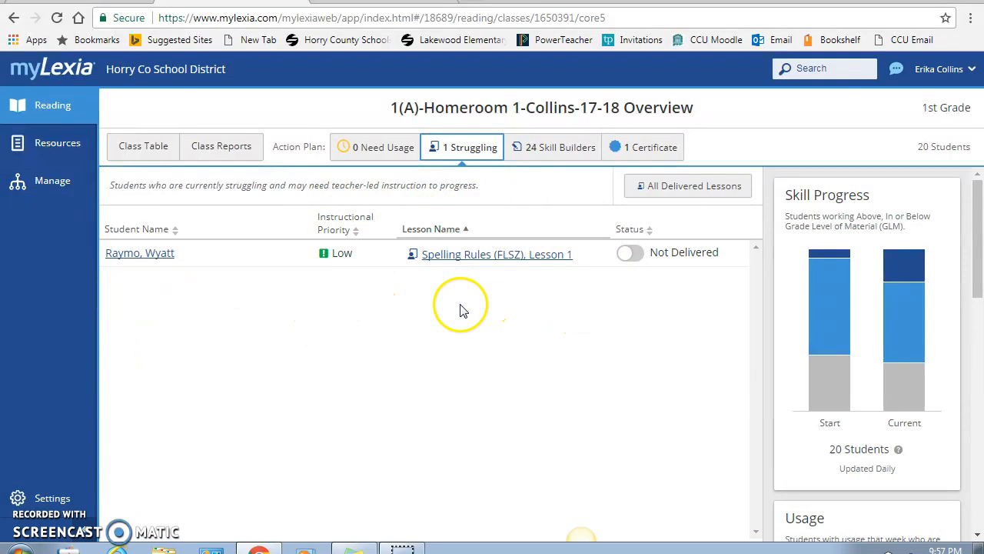
left_click(559, 147)
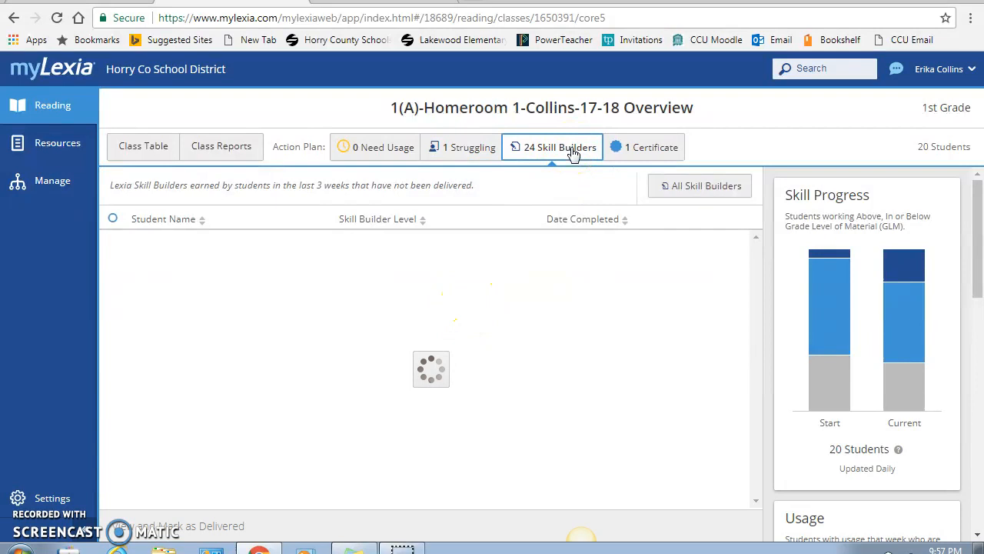
- View the undelivered Skill Builders by completion date, then bring up the 1 Certificate list
left_click(559, 147)
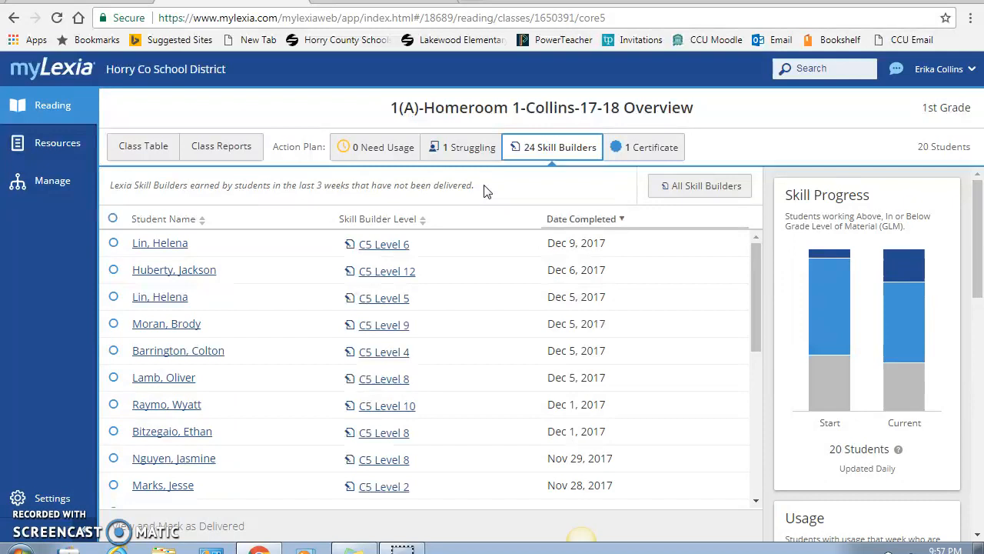
mouse_move(511, 188)
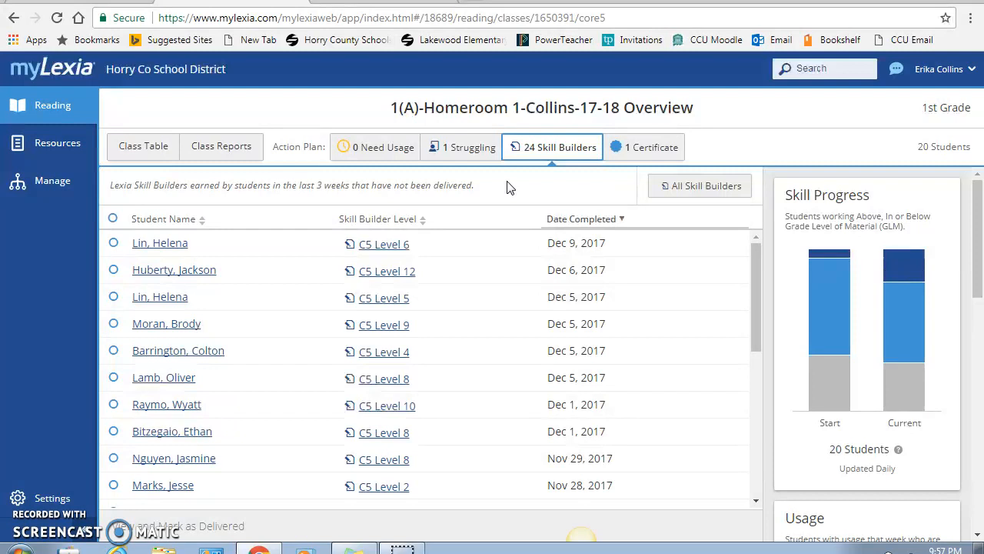
left_click(648, 147)
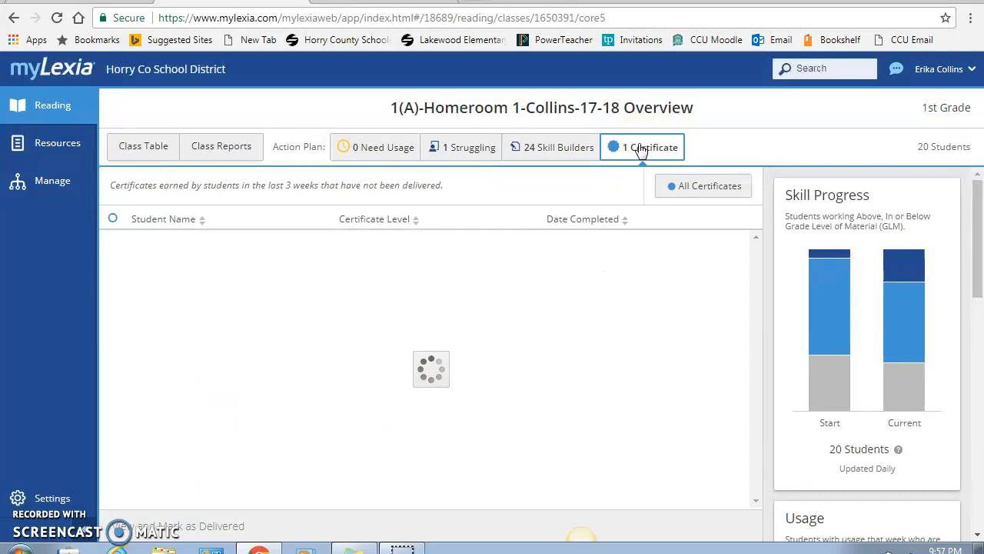
- Review the student's Lexia Superstar certificate and close it without marking it delivered
left_click(642, 147)
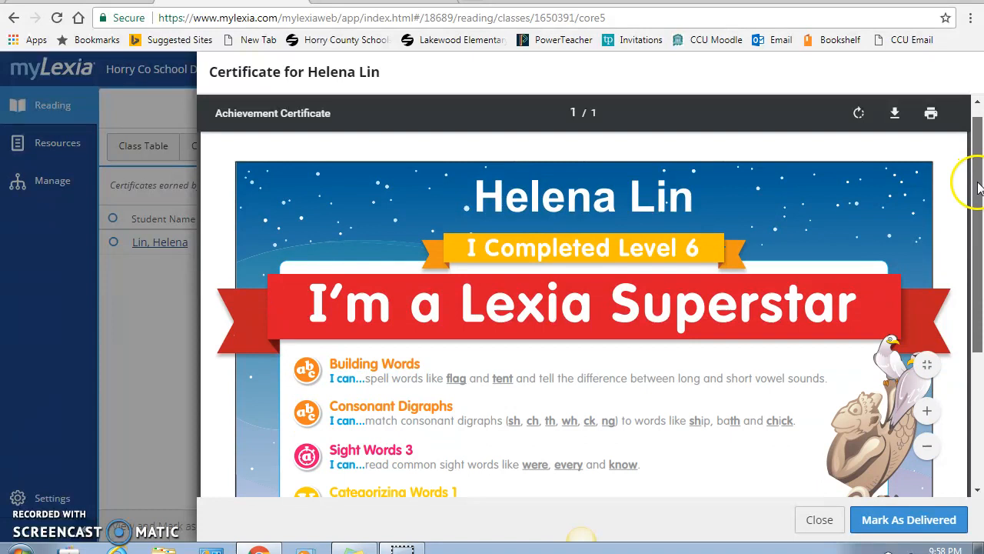
scroll("down", 3)
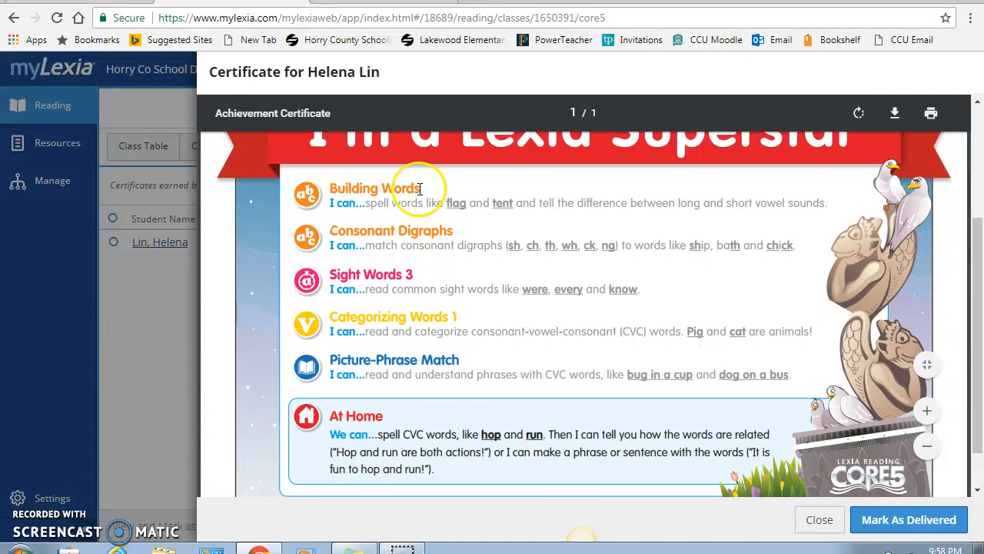
mouse_move(447, 246)
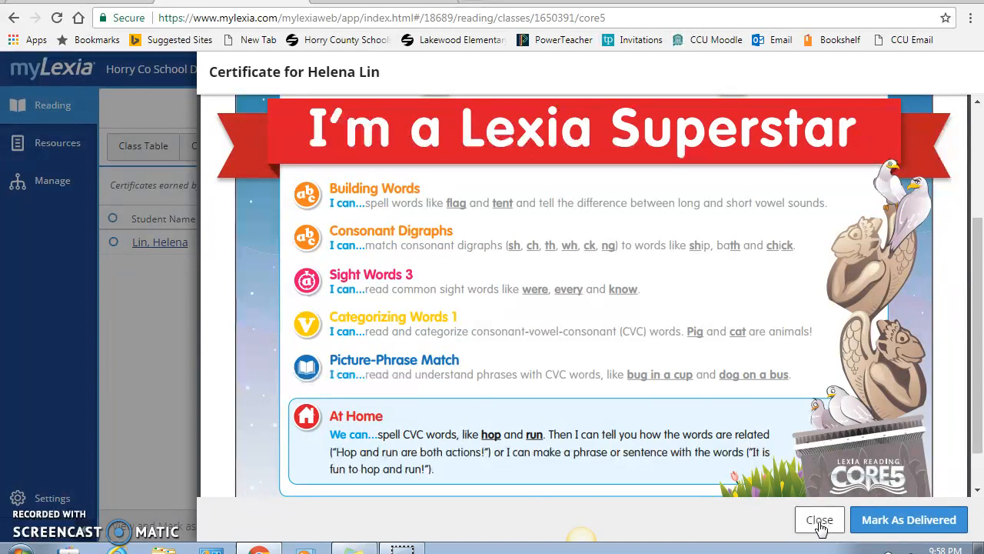
left_click(820, 519)
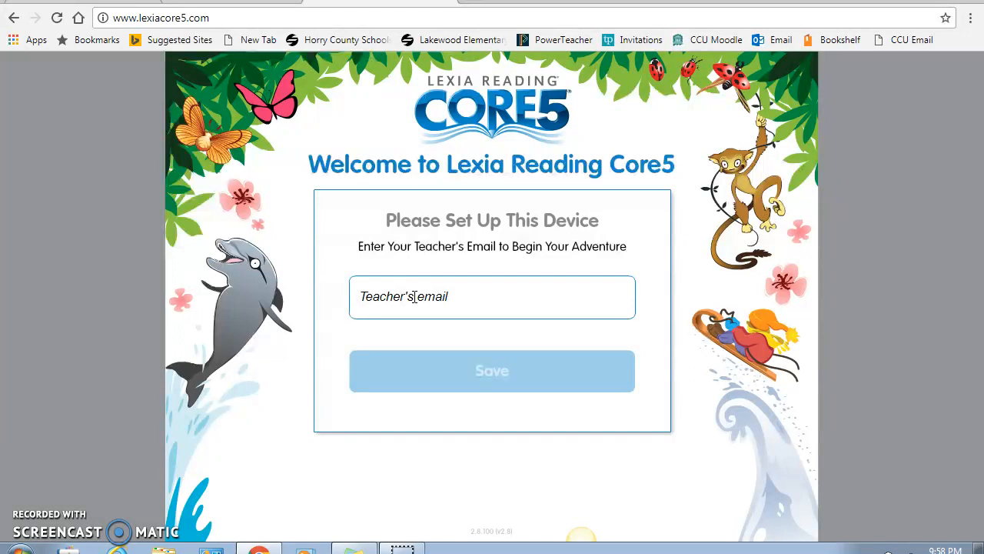
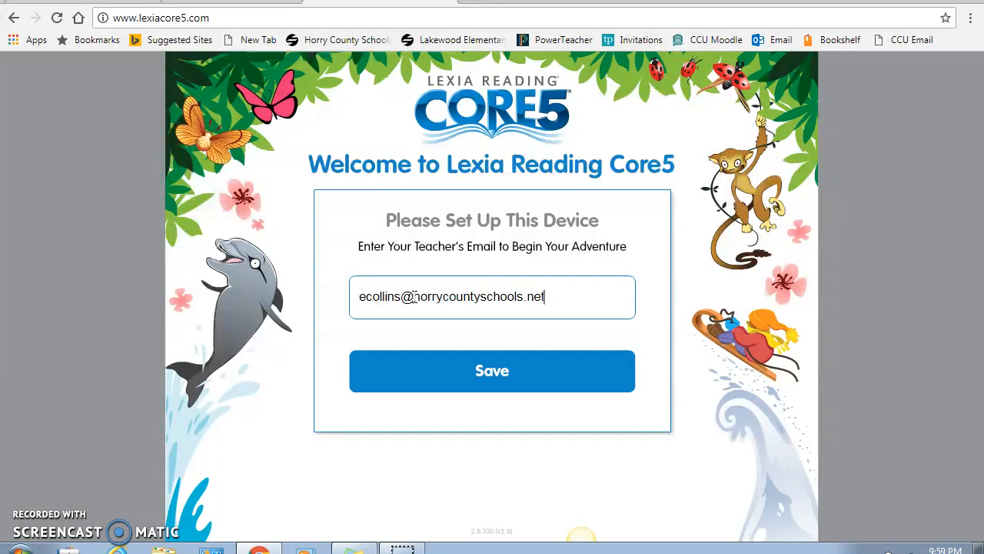
left_click(491, 370)
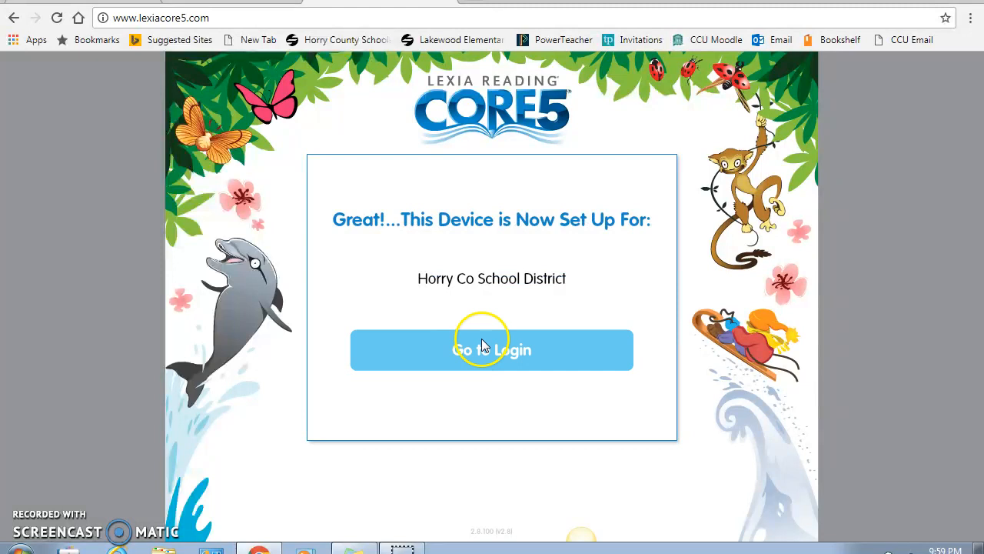
left_click(492, 349)
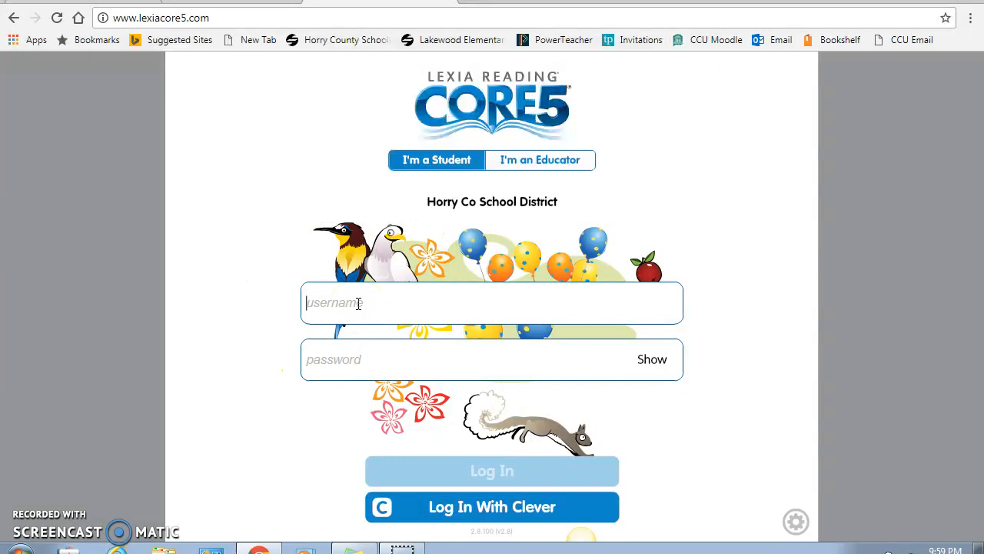
- Log in as student ro'kee and confirm the displayed name is correct
type("ro'kee")
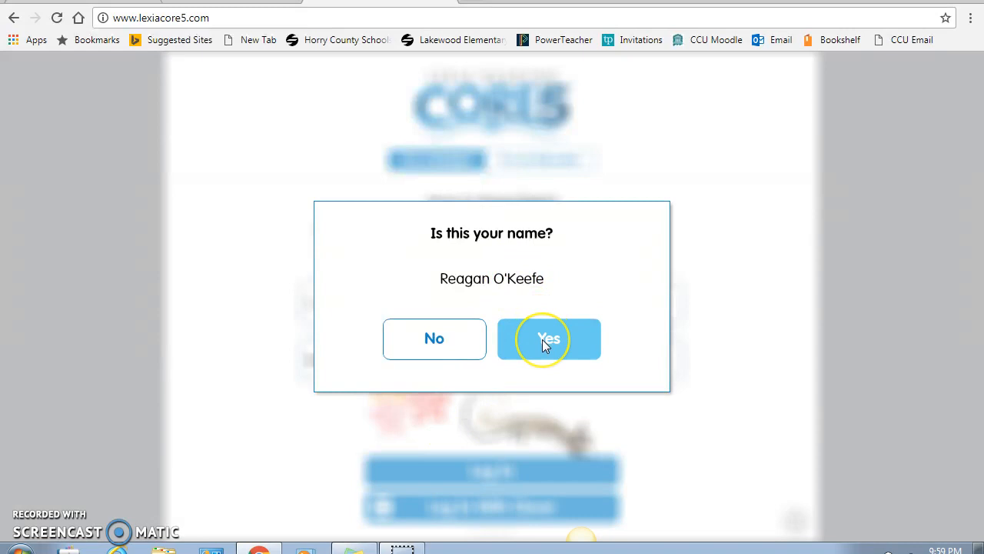
left_click(549, 338)
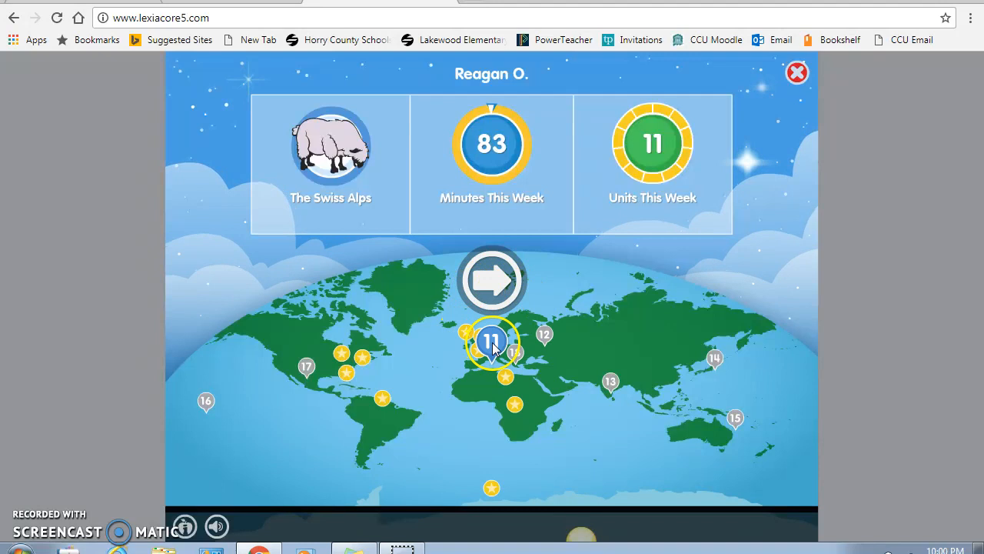
mouse_move(355, 410)
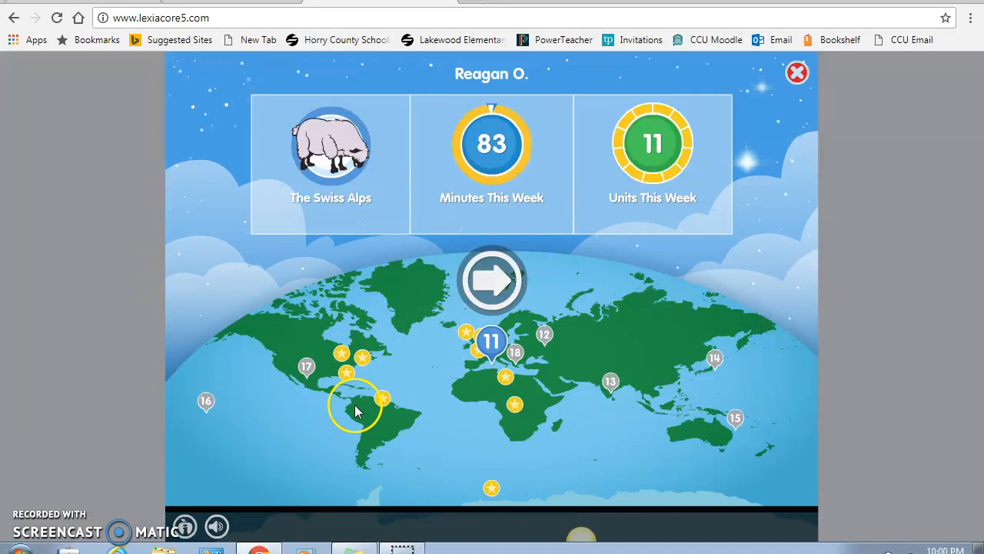
mouse_move(413, 206)
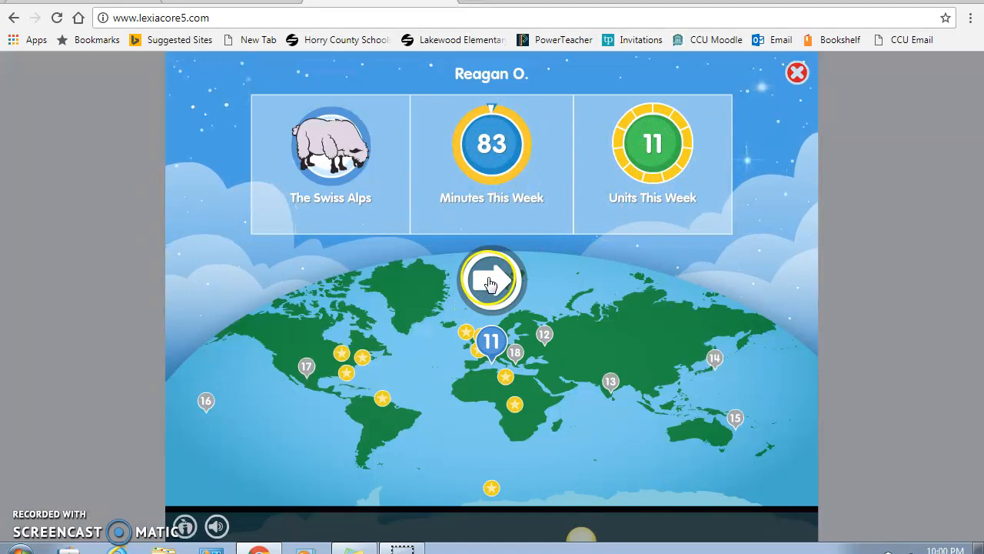
- Start the session from the world map to show the Fast Find and Super Sort choices
left_click(491, 279)
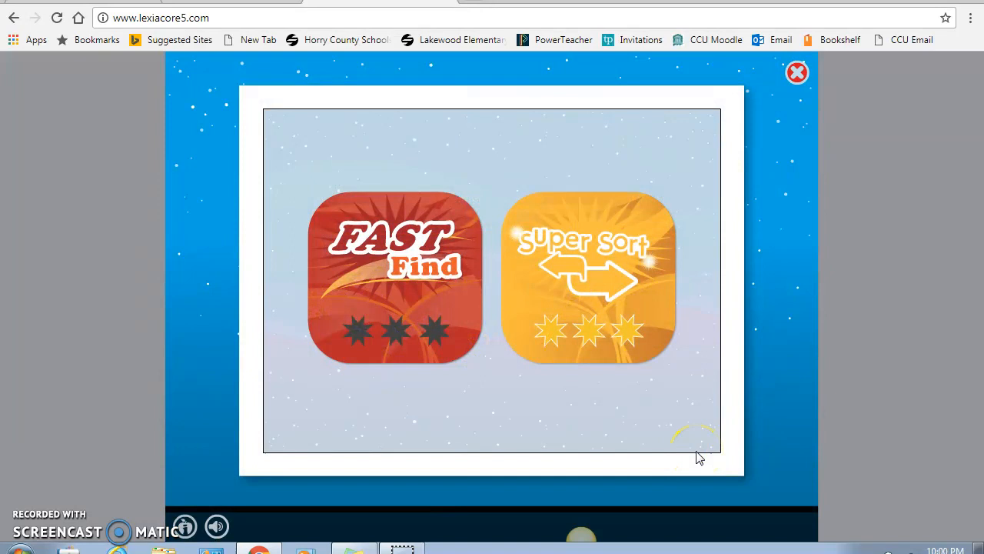
mouse_move(429, 378)
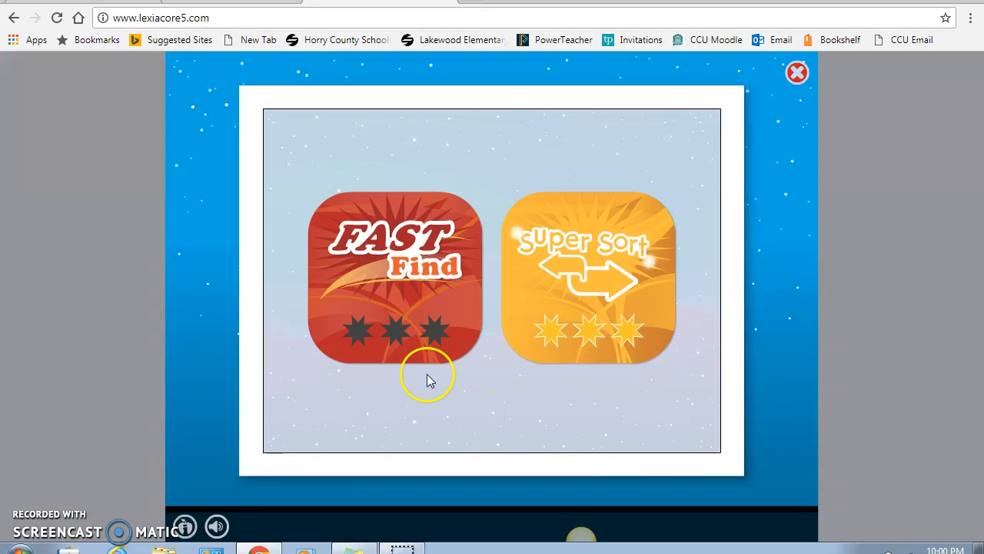
mouse_move(399, 287)
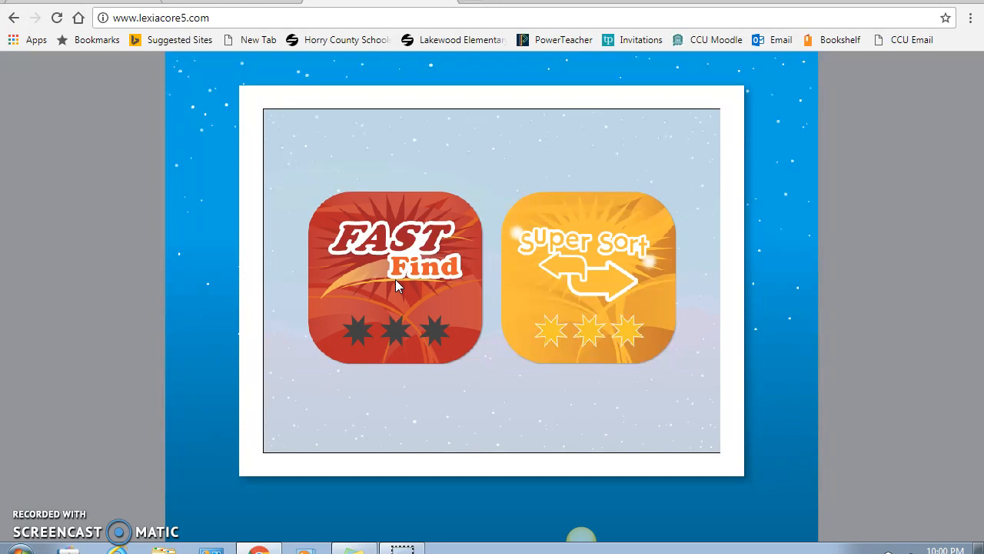
- Start Fast Find and pick the correctly spelled word 'laugh'
left_click(394, 279)
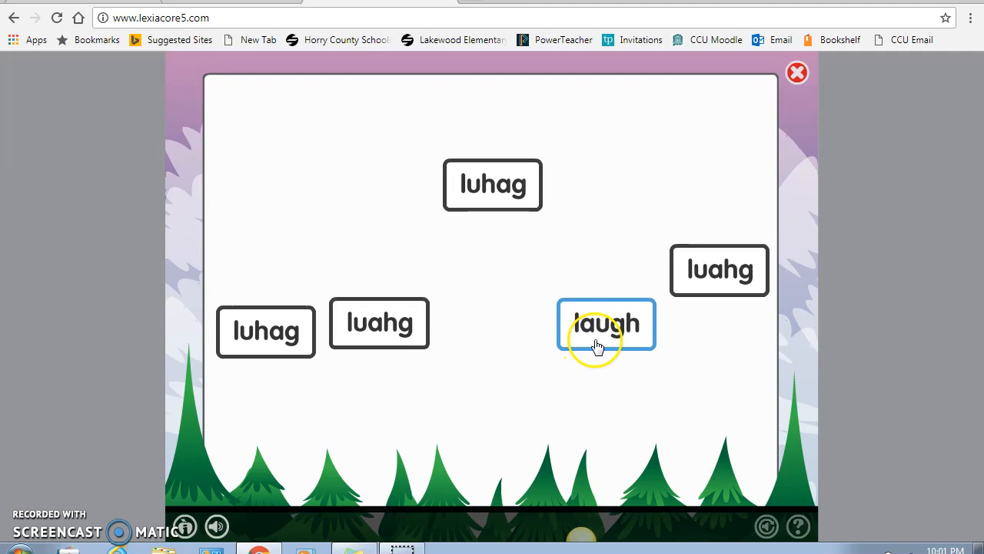
left_click(606, 324)
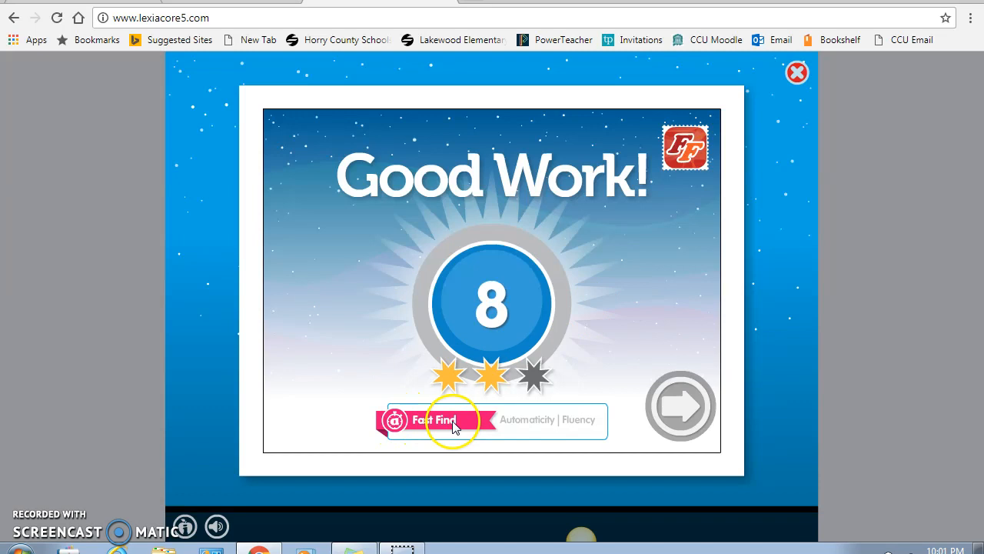
mouse_move(557, 363)
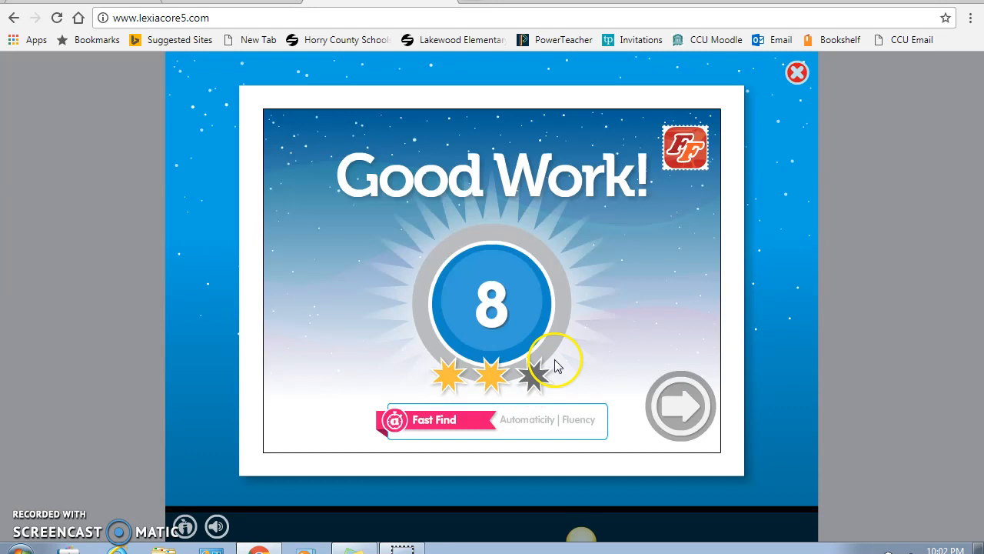
- Continue past the Good Work screen (score 8, two stars) to the Swiss Alps scene
left_click(680, 406)
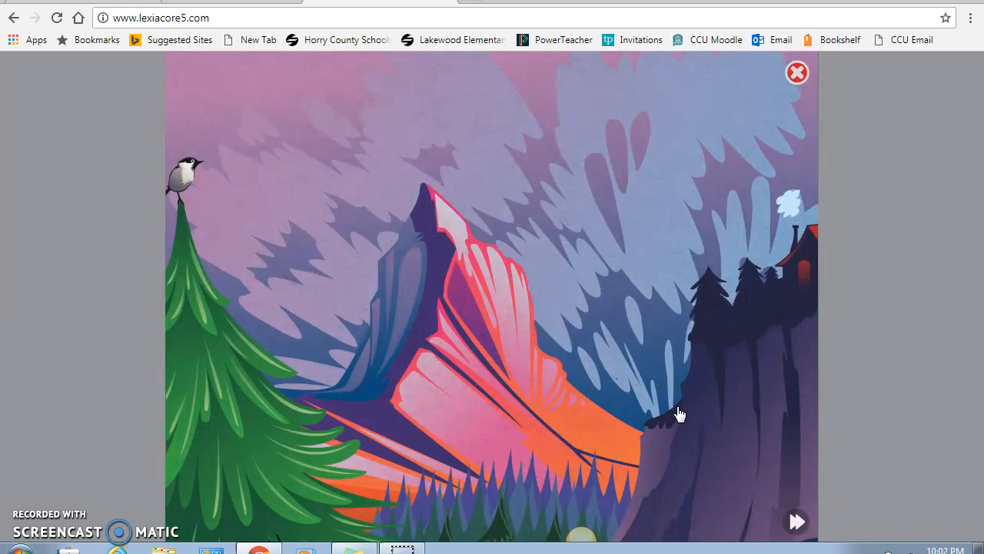
left_click(796, 522)
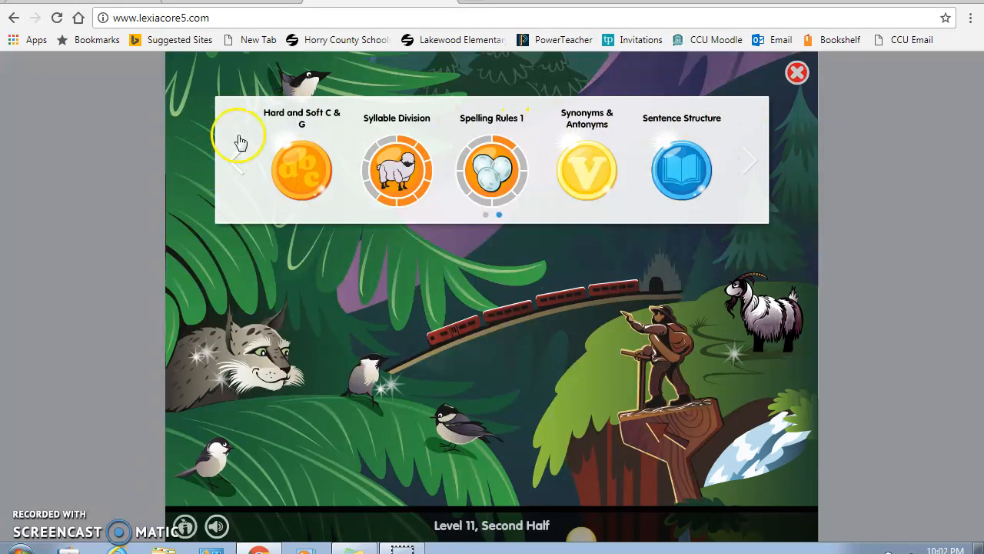
mouse_move(608, 115)
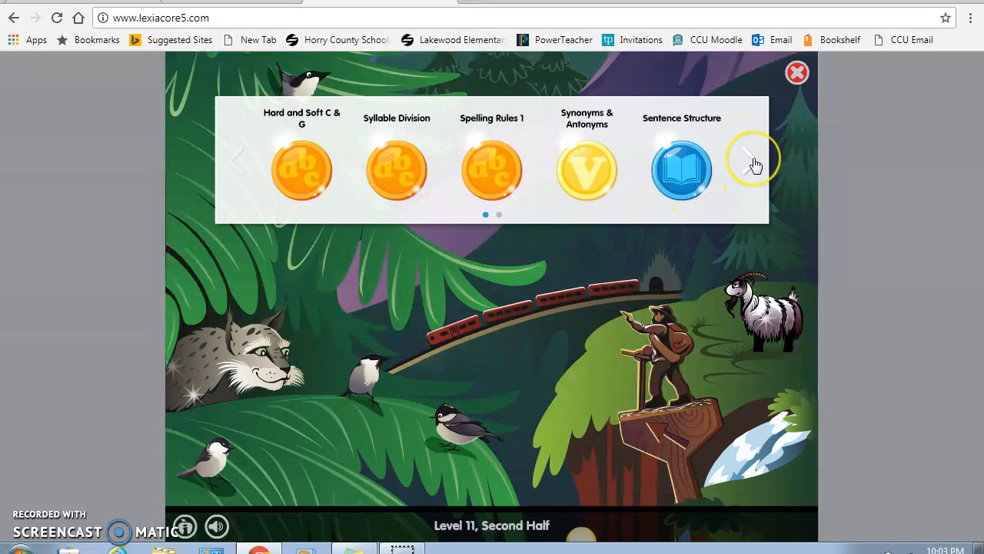
- Page forward to the Level 11 Second Half units showing Syllable Division and Spelling Rules 1
left_click(754, 160)
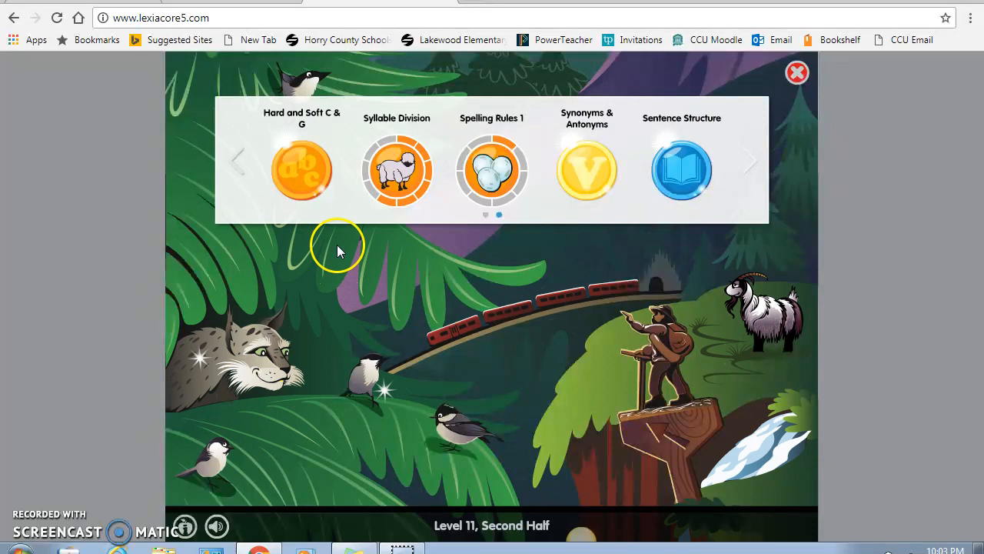
mouse_move(327, 278)
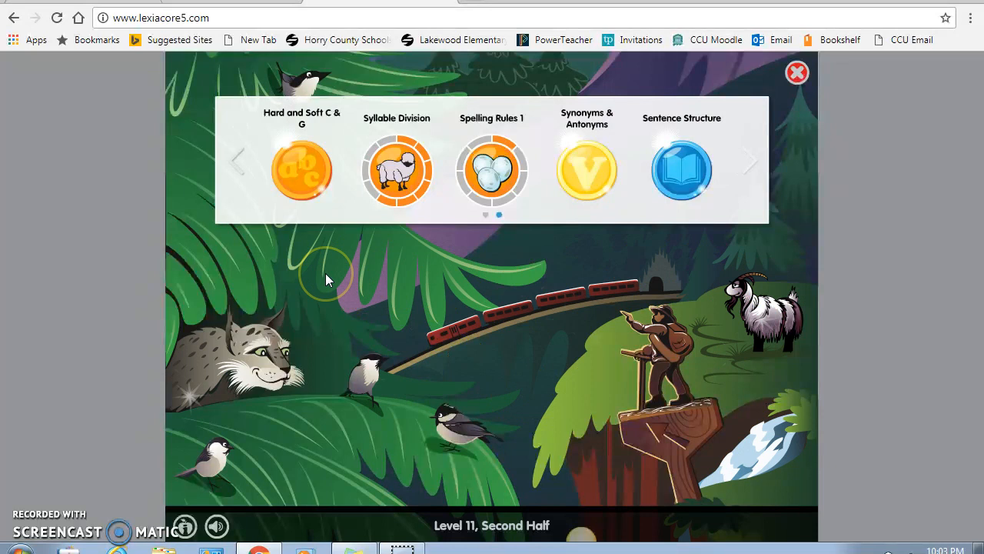